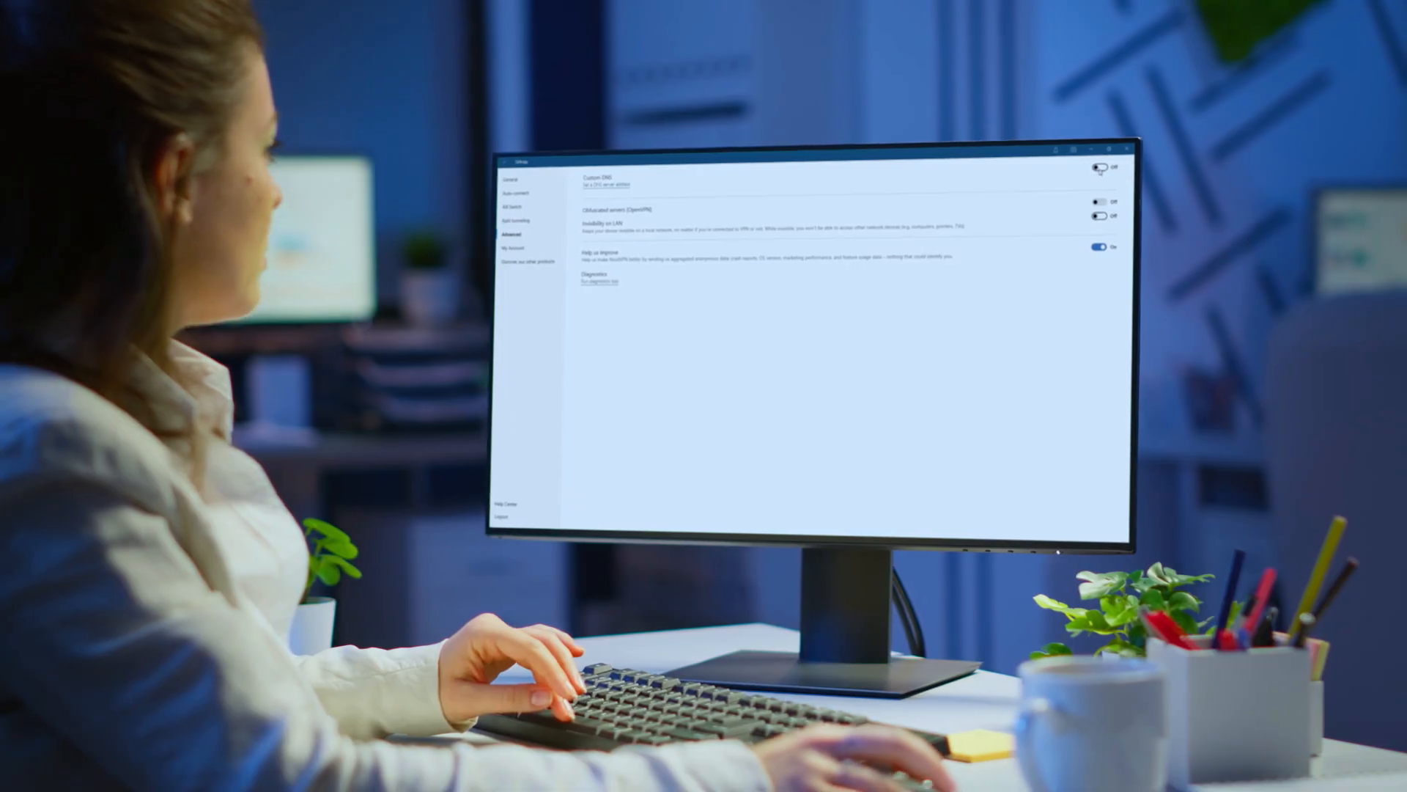
Step: Go to Update & Security and select Windows Update in the sidebar
{"action": "left_click", "coordinate": [1100, 167]}
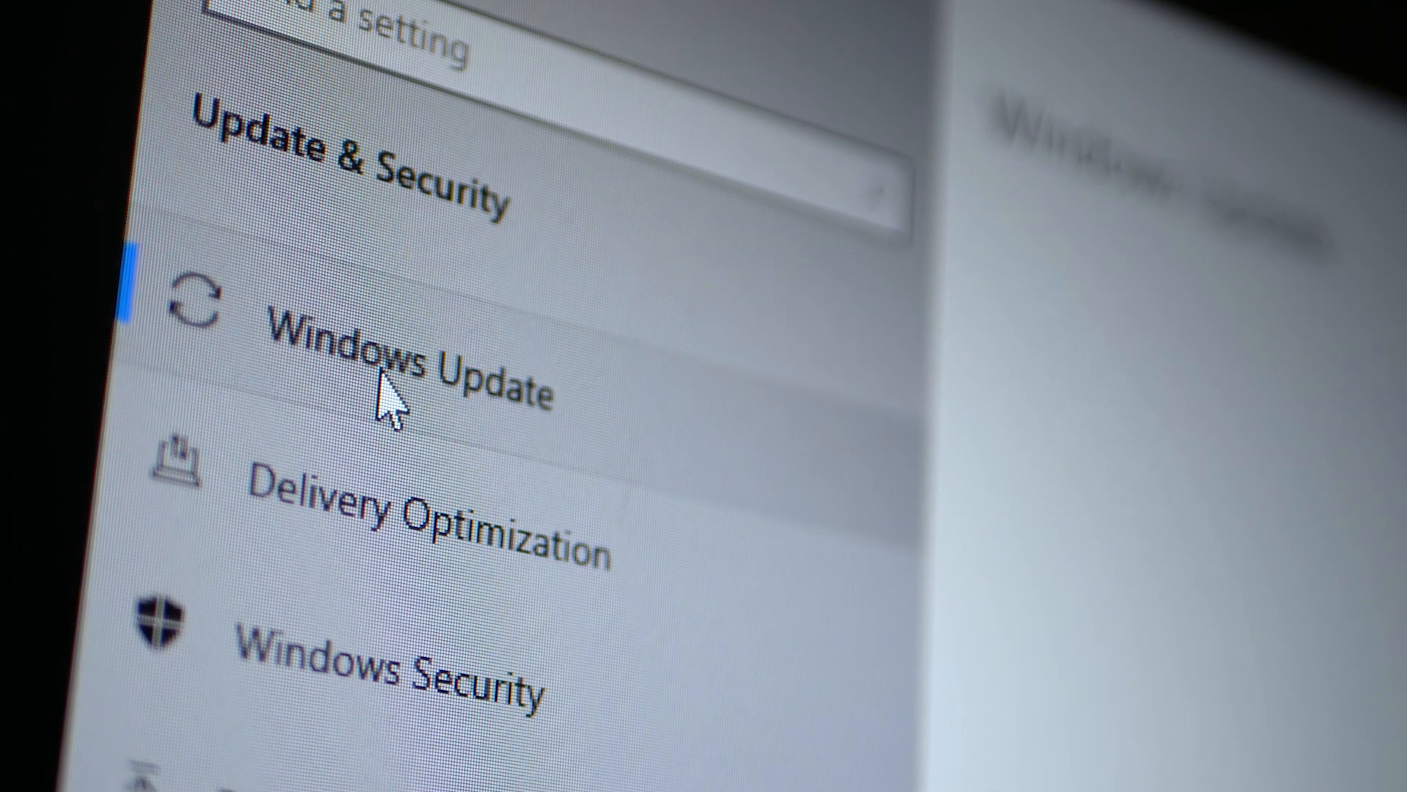
{"action": "left_click", "coordinate": [395, 368]}
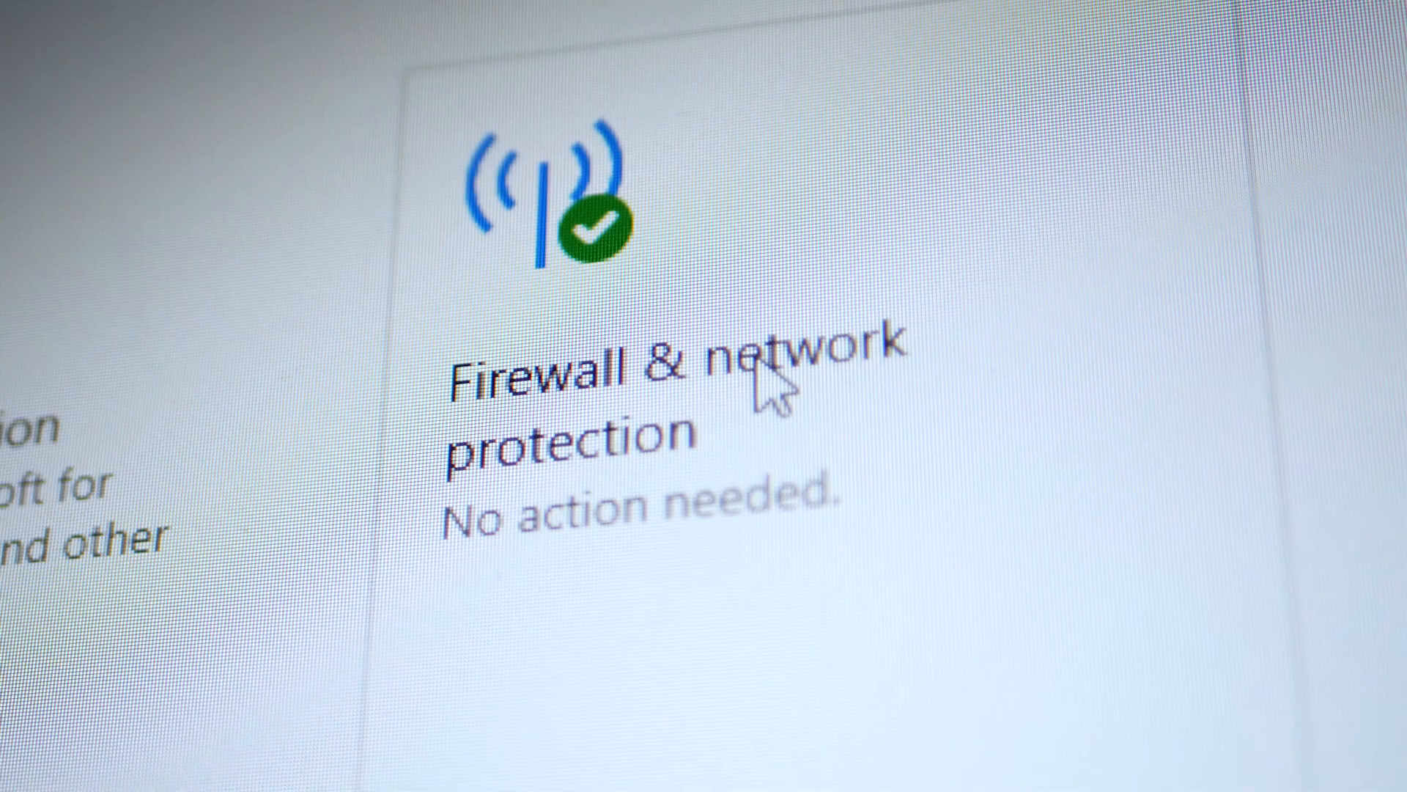
Step: Turn the domain firewall back on from Firewall & network protection
{"action": "left_click", "coordinate": [673, 377]}
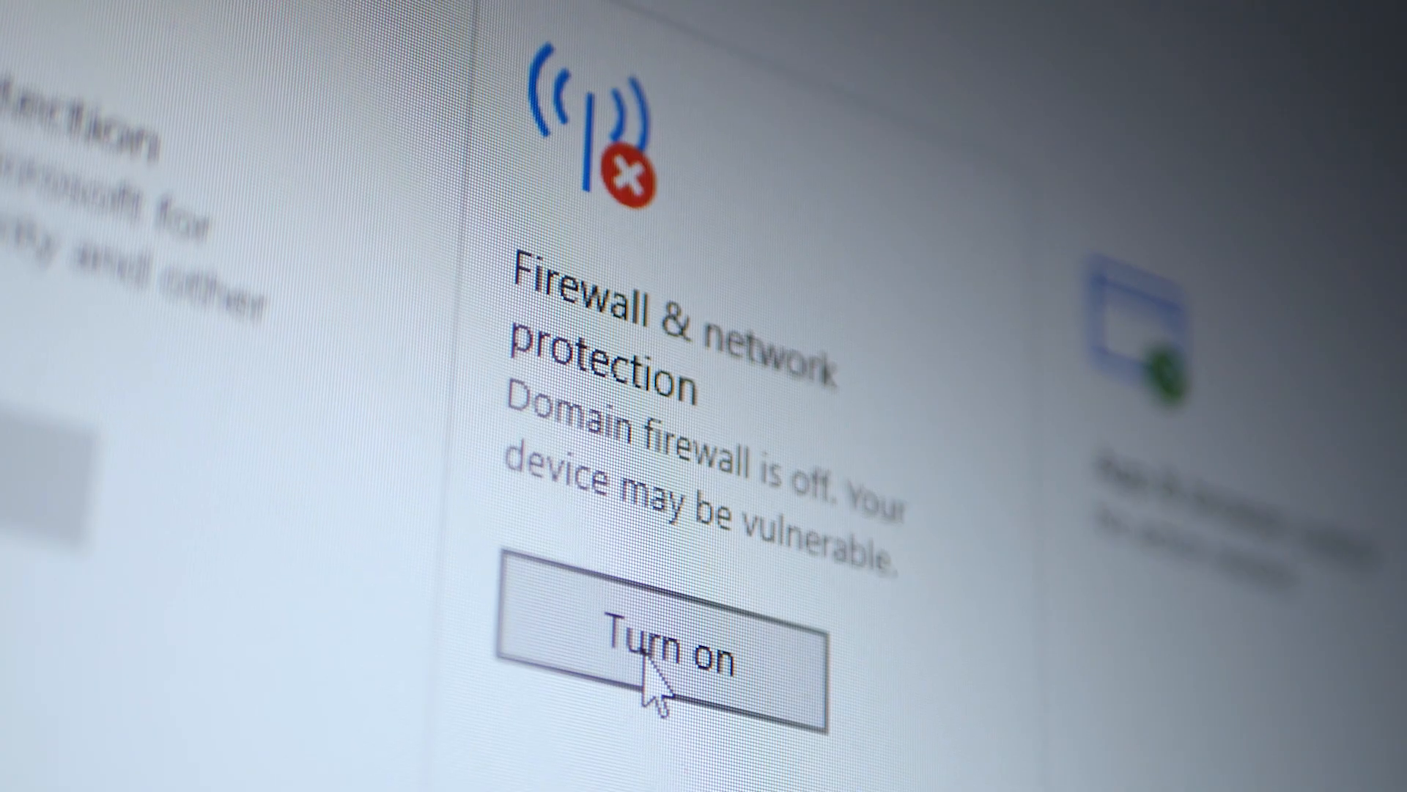
{"action": "left_click", "coordinate": [659, 642]}
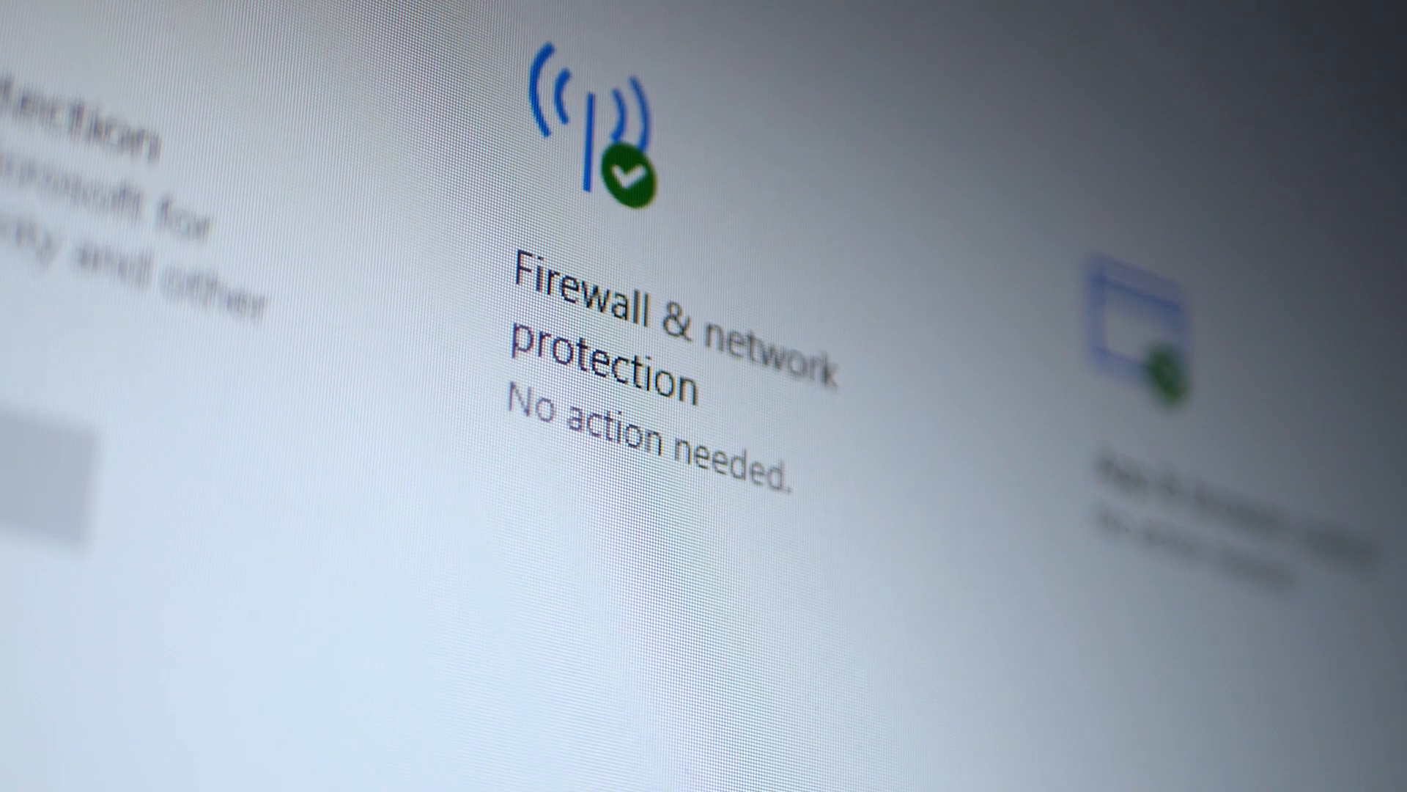